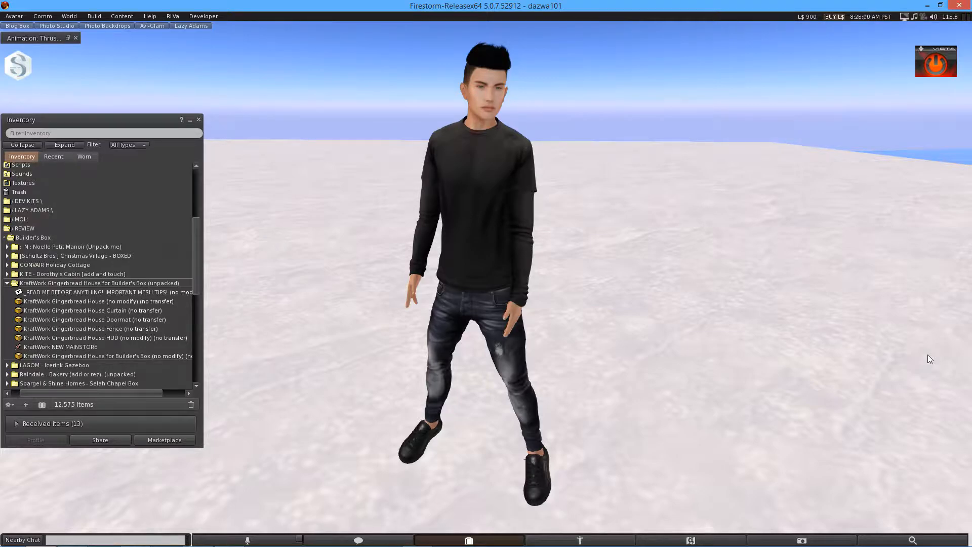
mouse_move(300, 347)
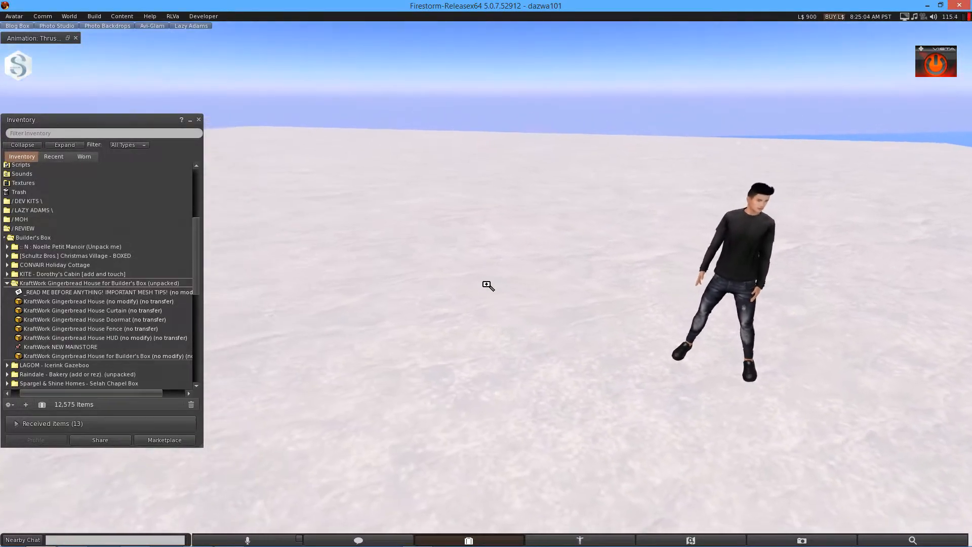
Rez the KraftWork Gingerbread House from the Inventory folder onto the snowy ground
left_click(93, 301)
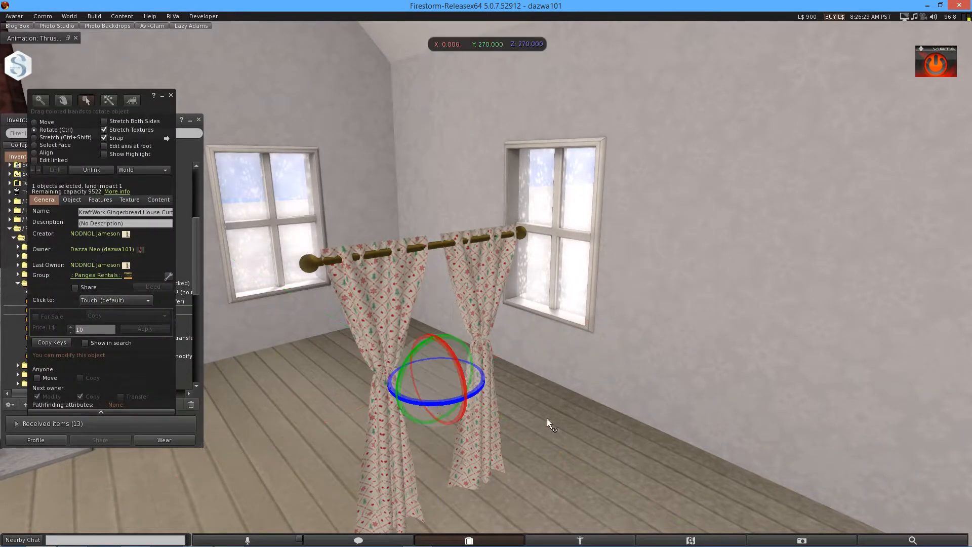
Rotate the patterned curtains so the rod lines up with the window
left_click(35, 121)
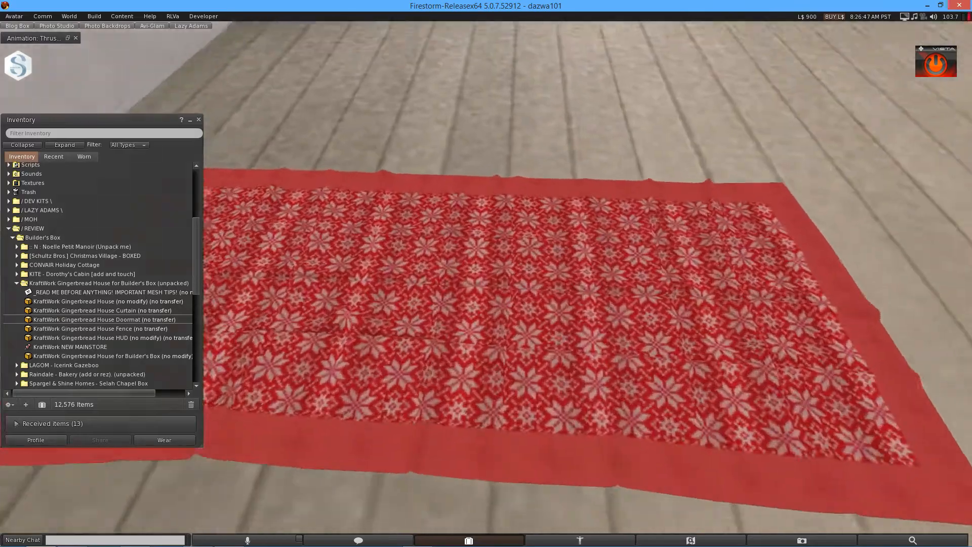
Rez the fence item from Inventory along the house front path
right_click(474, 285)
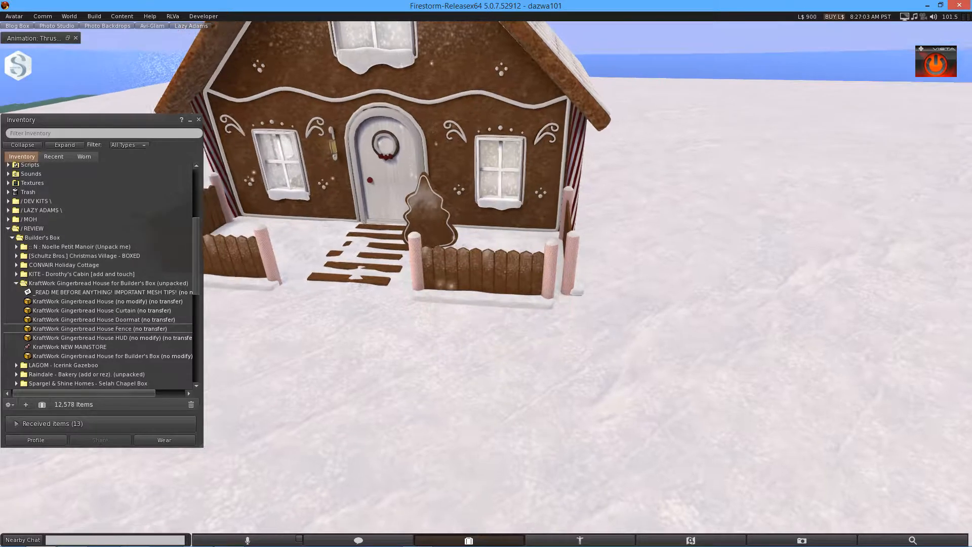
Add the house colour HUD, then recolour the interior walls and roof
right_click(99, 337)
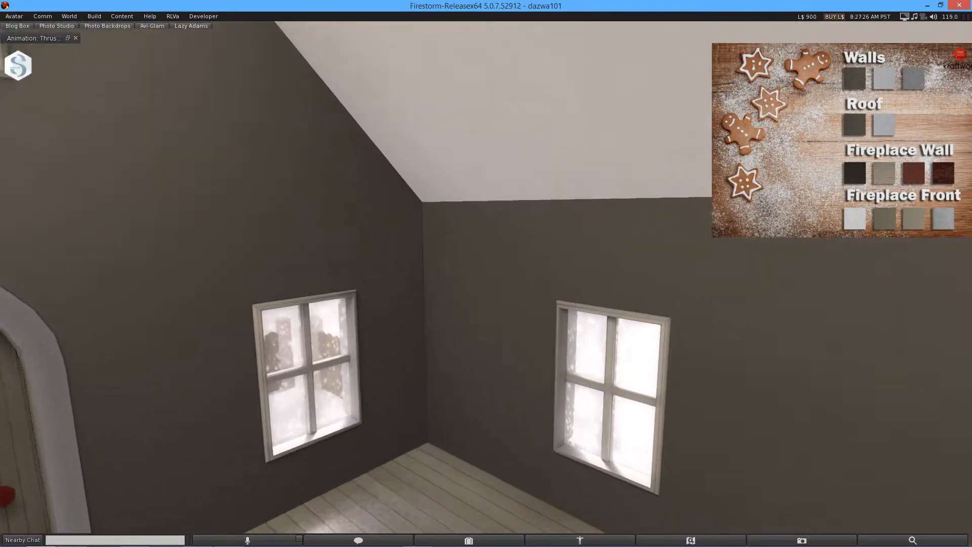
left_click(883, 77)
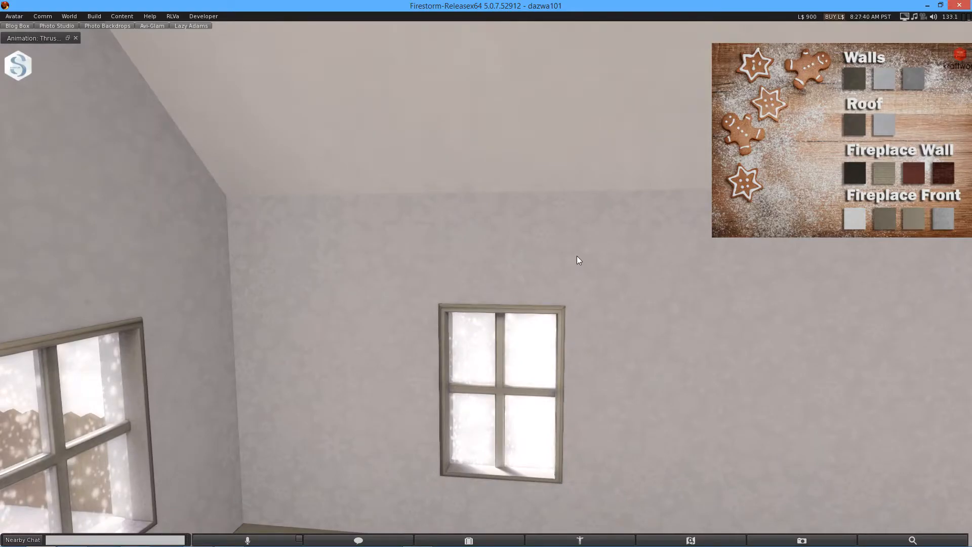
mouse_move(386, 291)
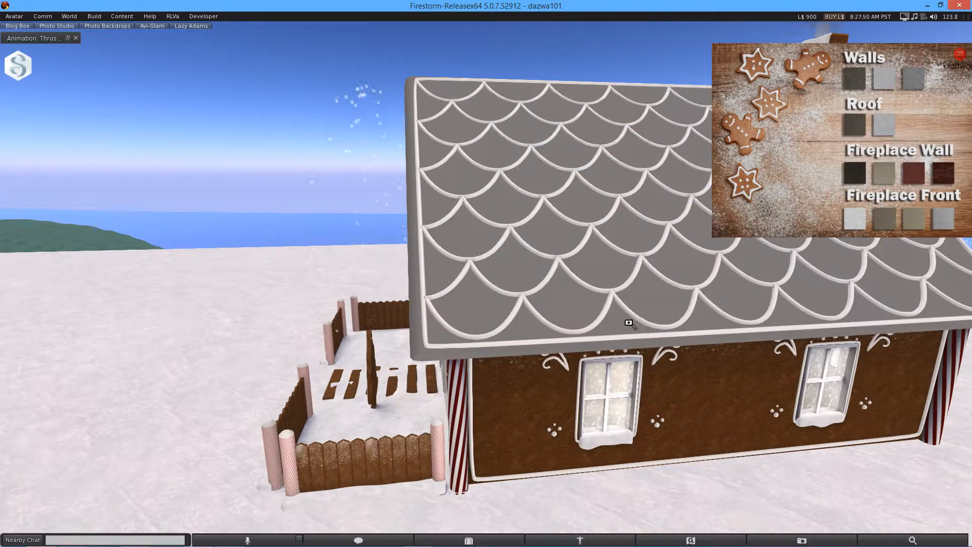
left_click(883, 126)
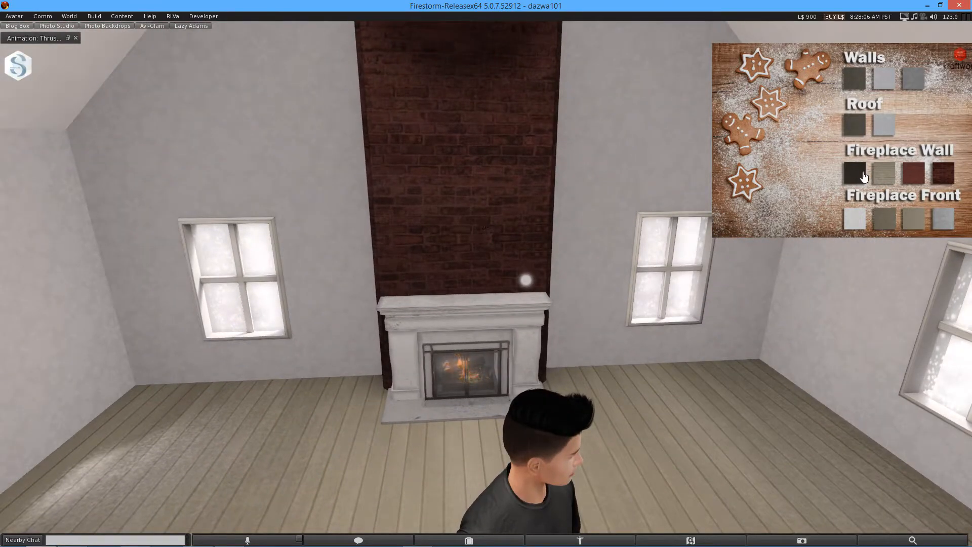
Pick a new Fireplace Wall colour swatch on the gingerbread house HUD
left_click(882, 172)
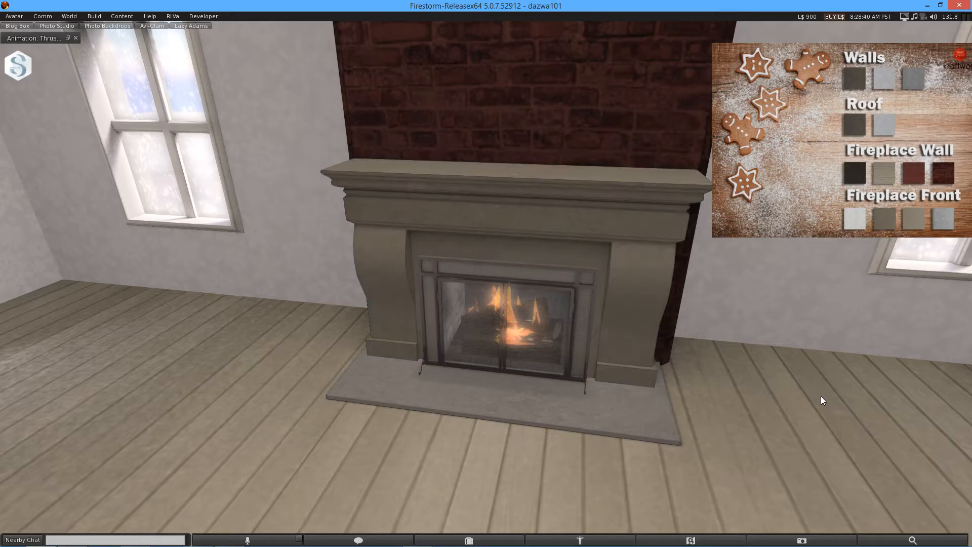
mouse_move(641, 270)
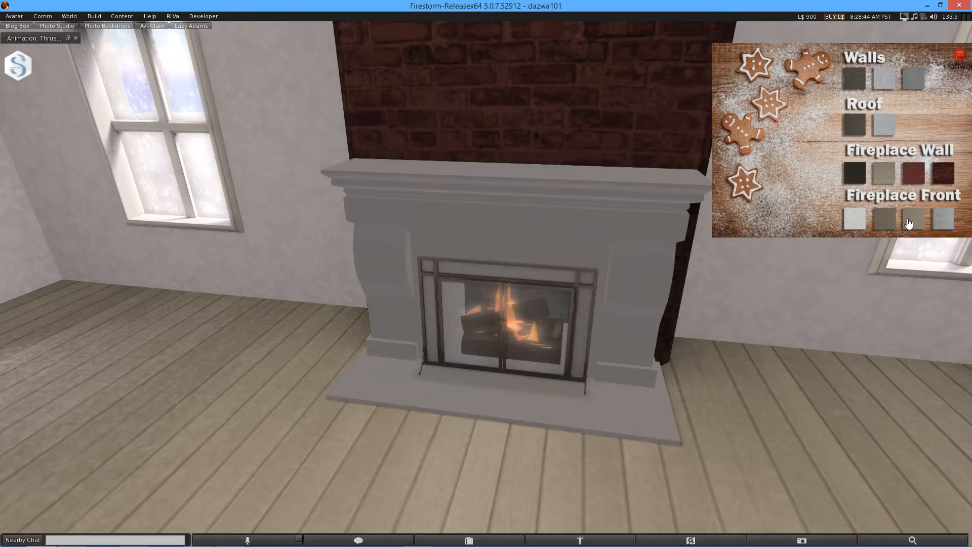
Turn the fireplace front mantel charcoal grey using the HUD swatches
left_click(911, 218)
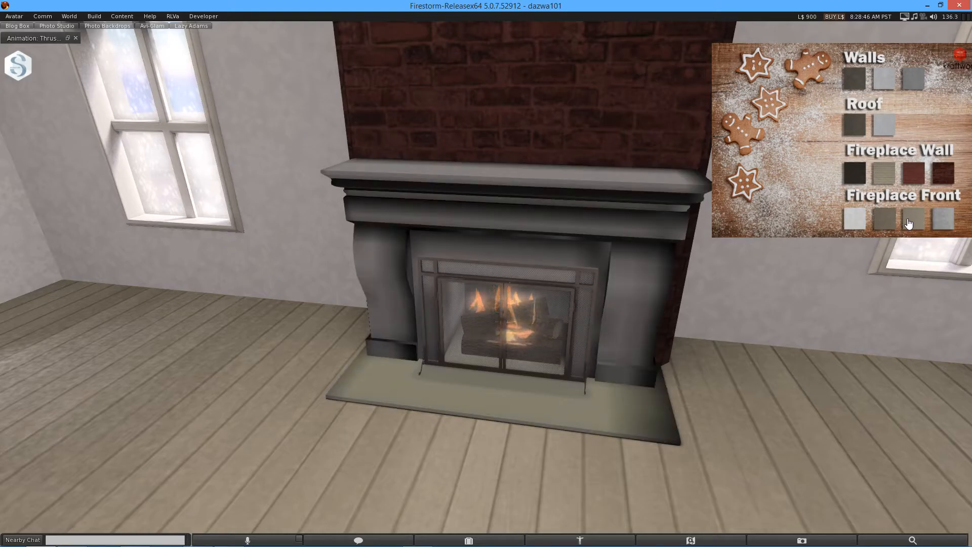